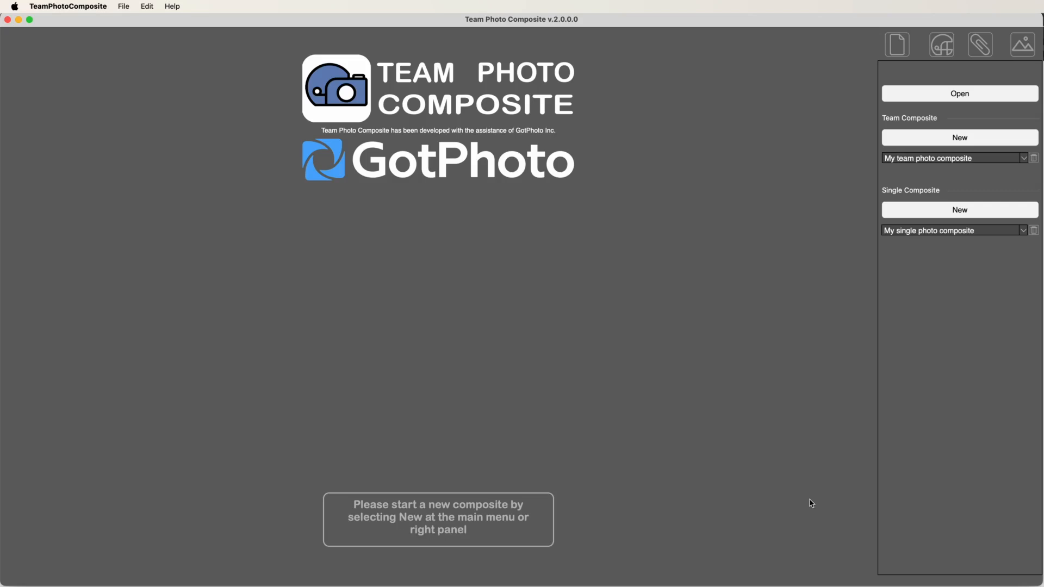
pyautogui.moveTo(712, 317)
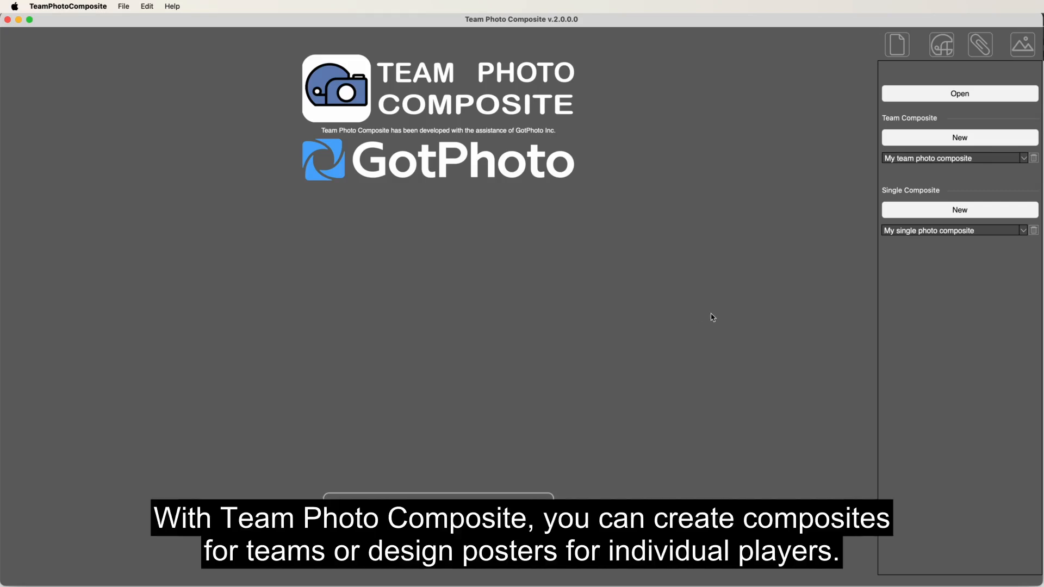
pyautogui.moveTo(950, 172)
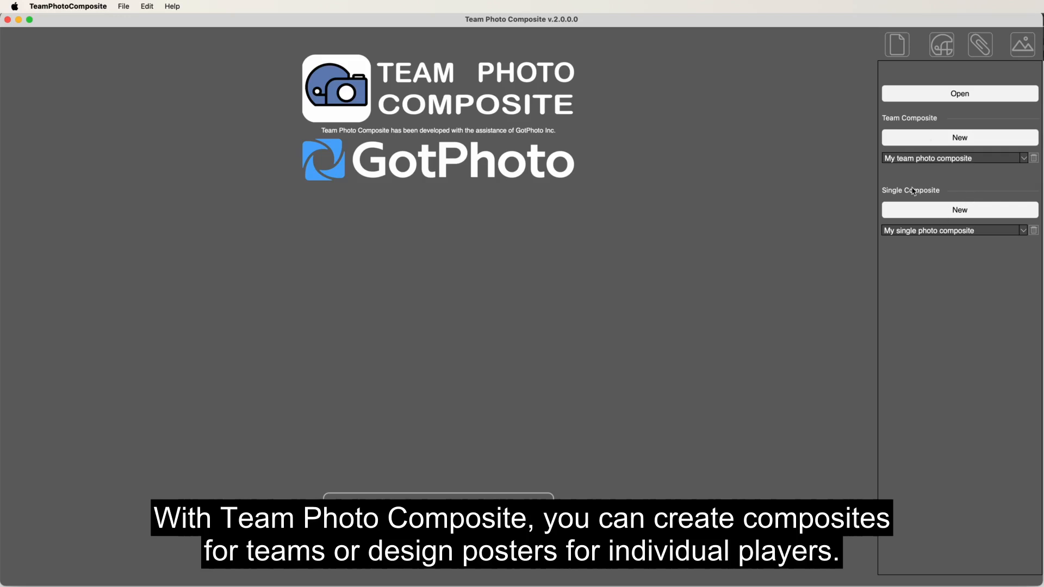
pyautogui.moveTo(889, 187)
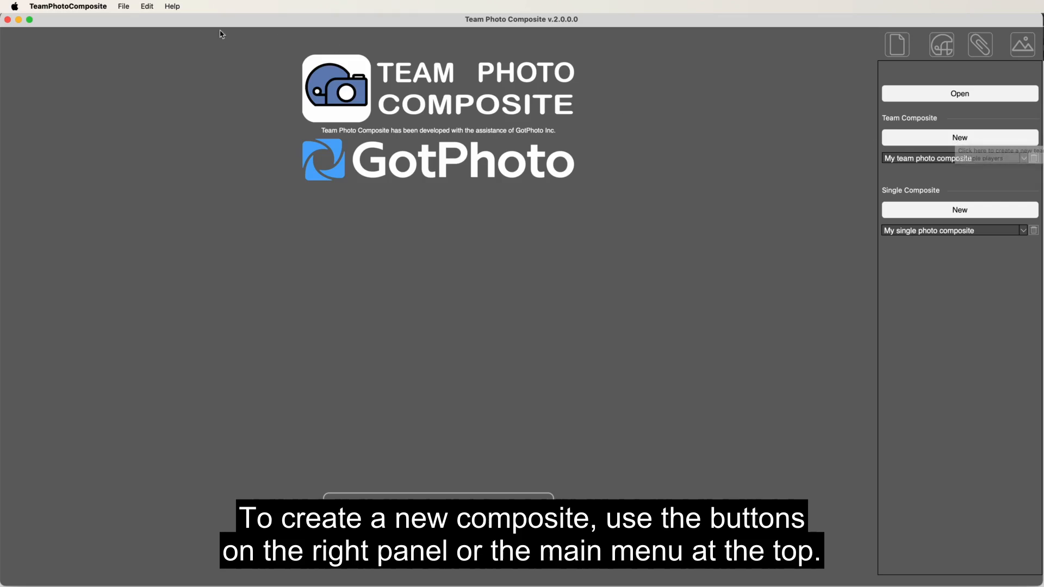
# - Start a new team composite and save it to the Desktop under its default name
pyautogui.click(124, 6)
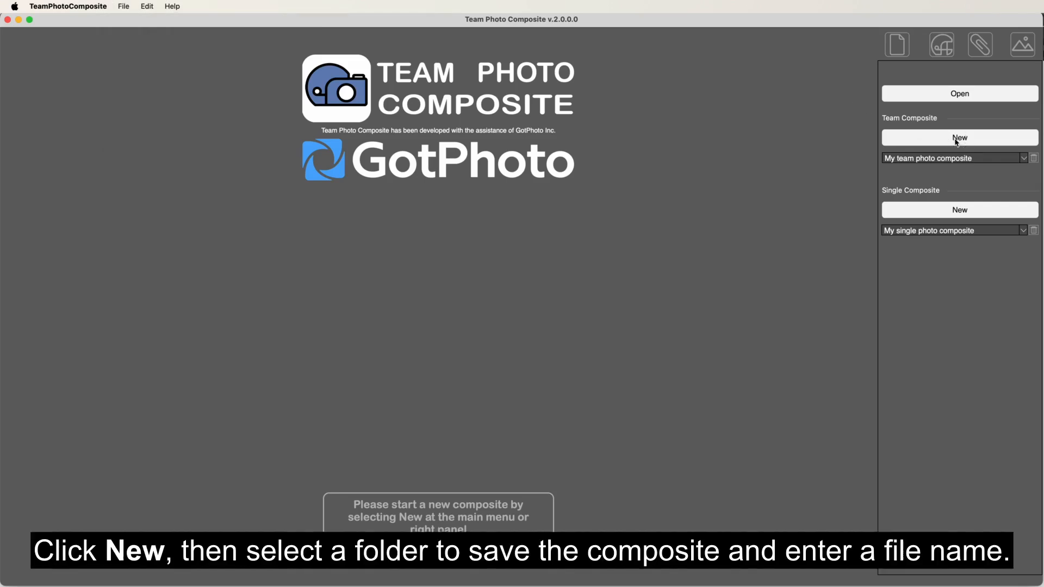
pyautogui.click(959, 137)
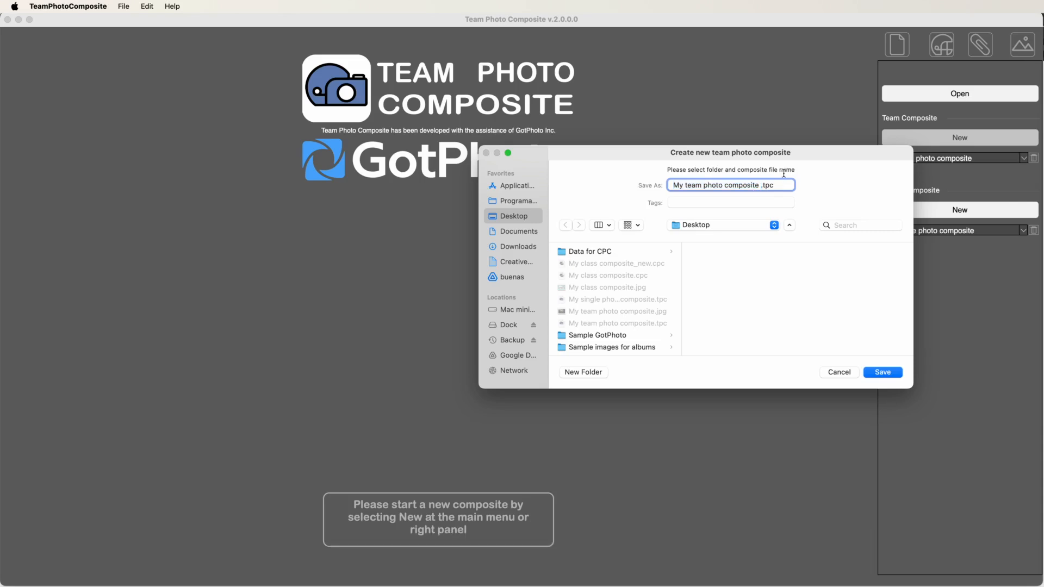
pyautogui.click(882, 372)
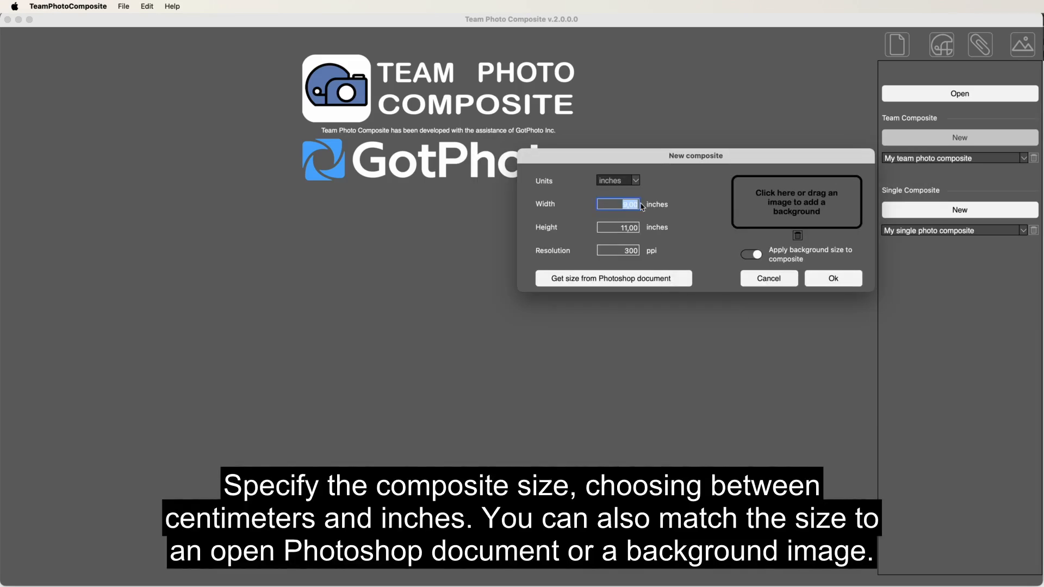
# - Set the team composite to 30 × 20 inches at 300 ppi and create it
pyautogui.write('30')
pyautogui.click(618, 228)
pyautogui.write('20')
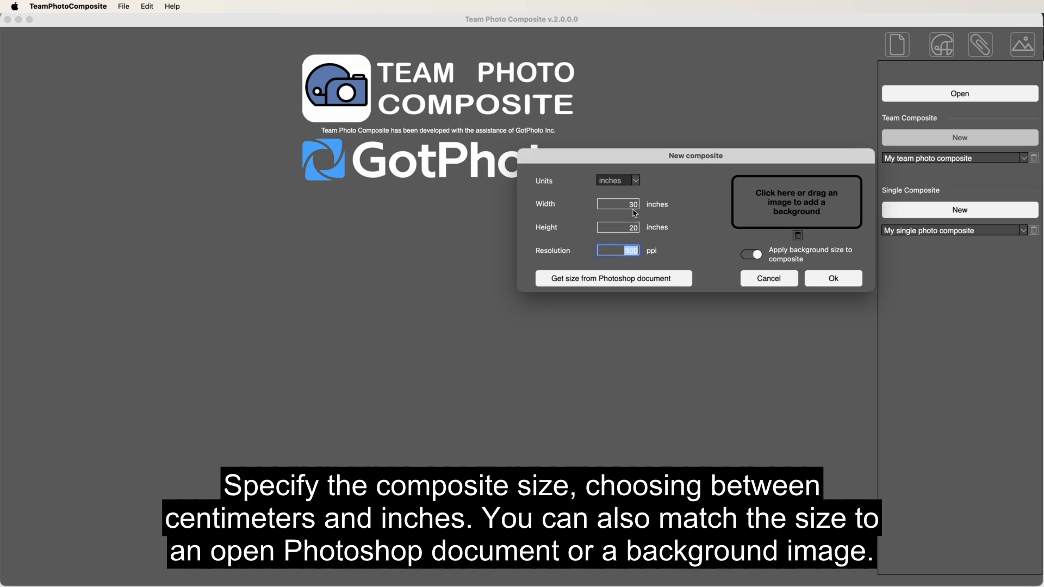
pyautogui.click(617, 180)
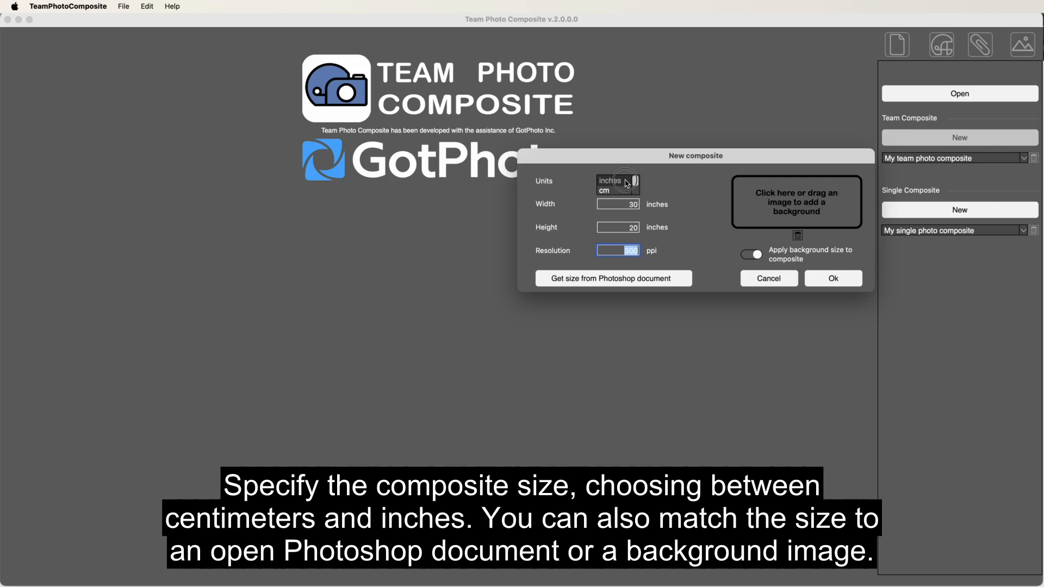
pyautogui.click(616, 180)
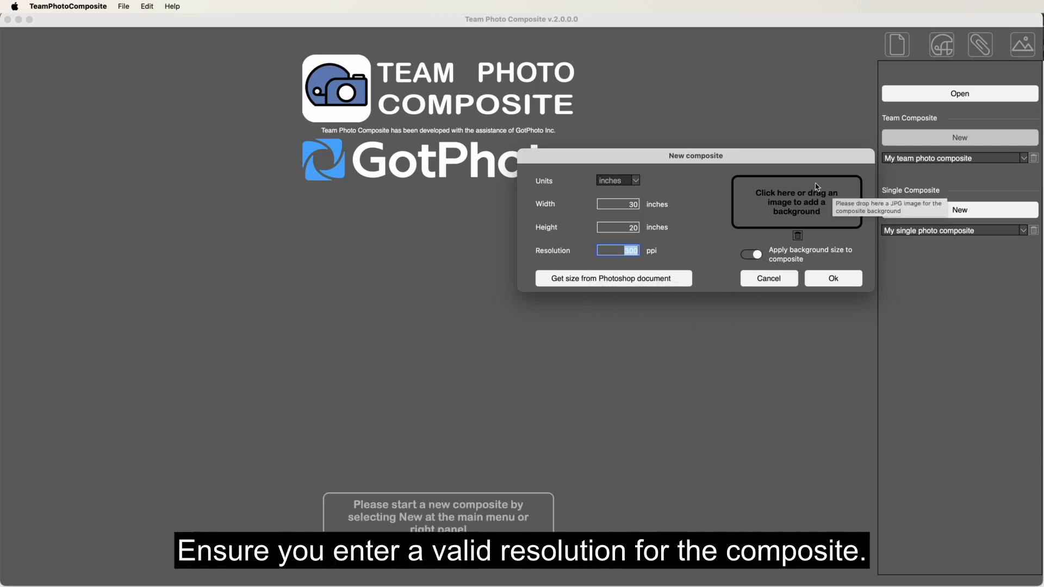
pyautogui.moveTo(804, 213)
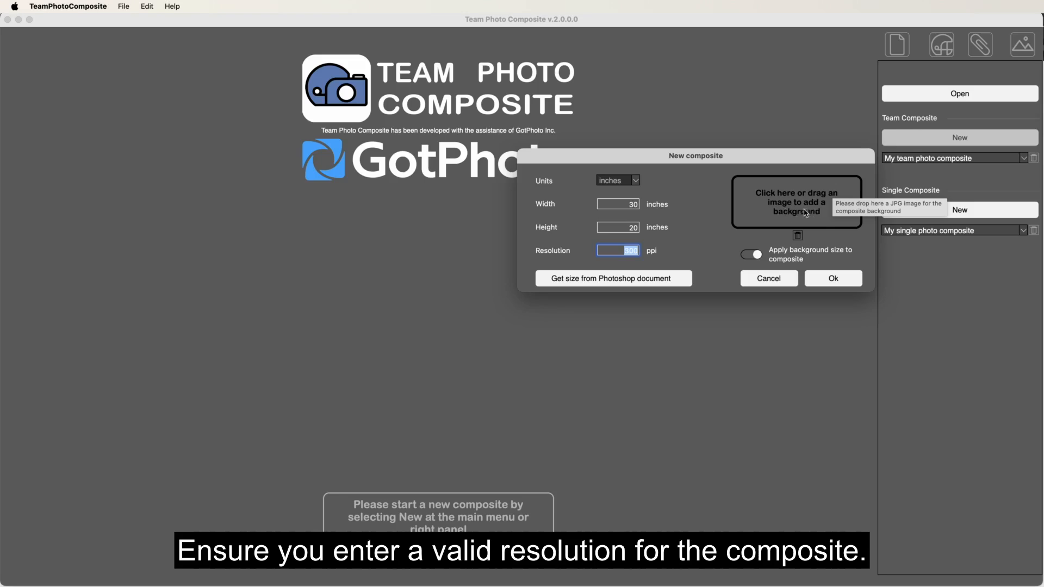
pyautogui.moveTo(756, 255)
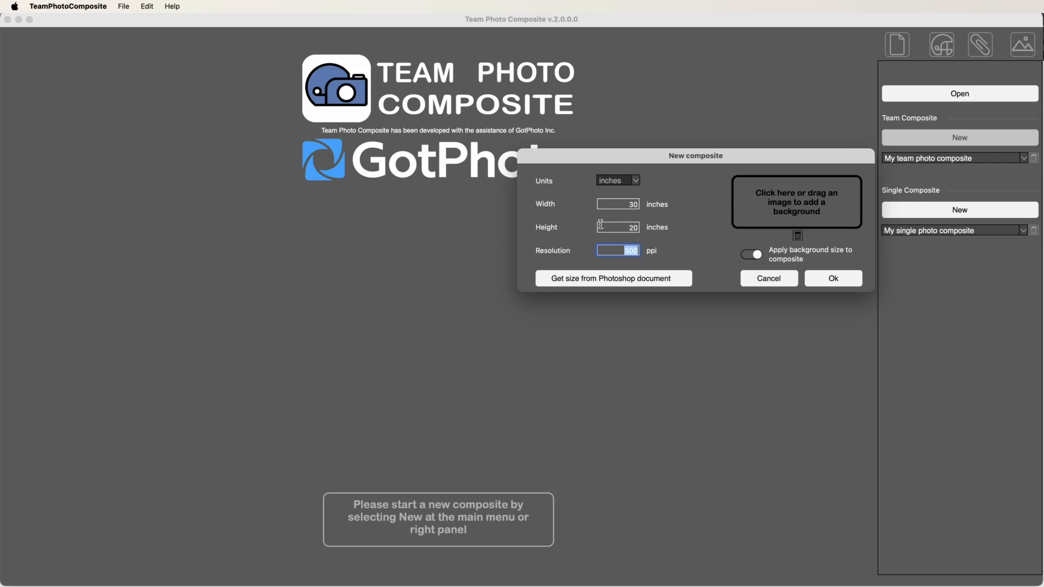
pyautogui.click(832, 278)
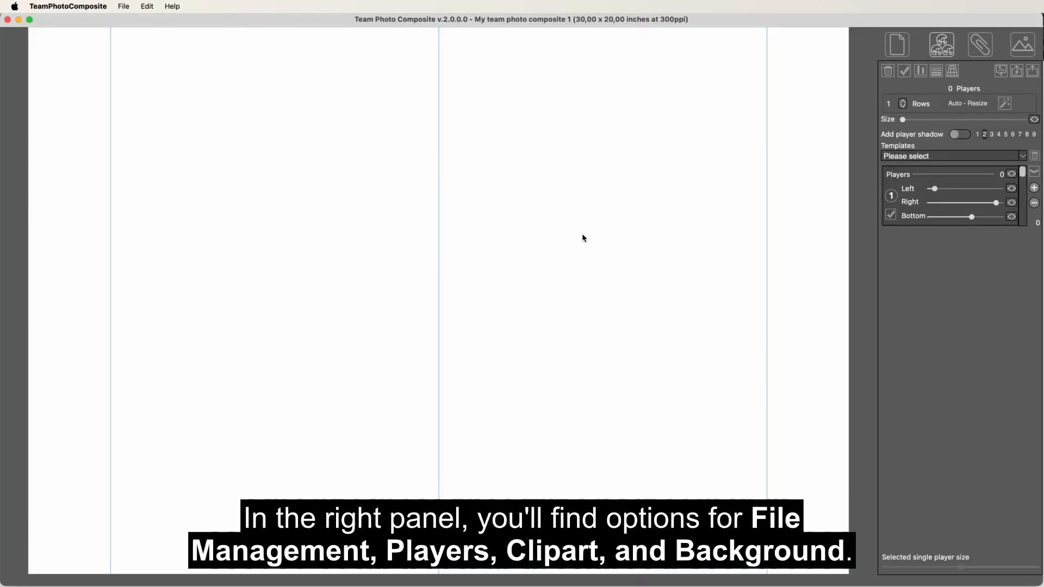
pyautogui.moveTo(805, 94)
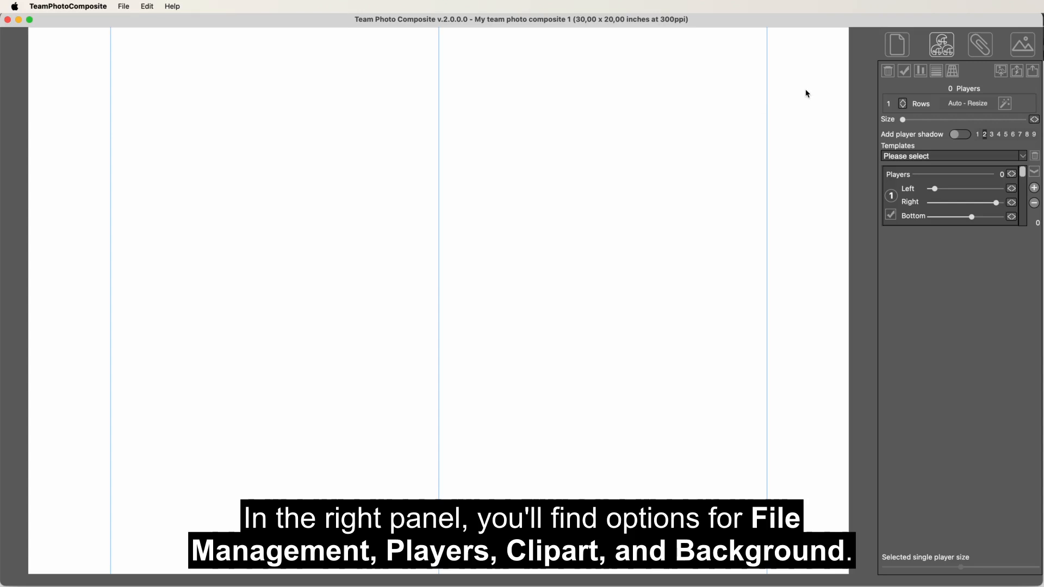
pyautogui.click(979, 44)
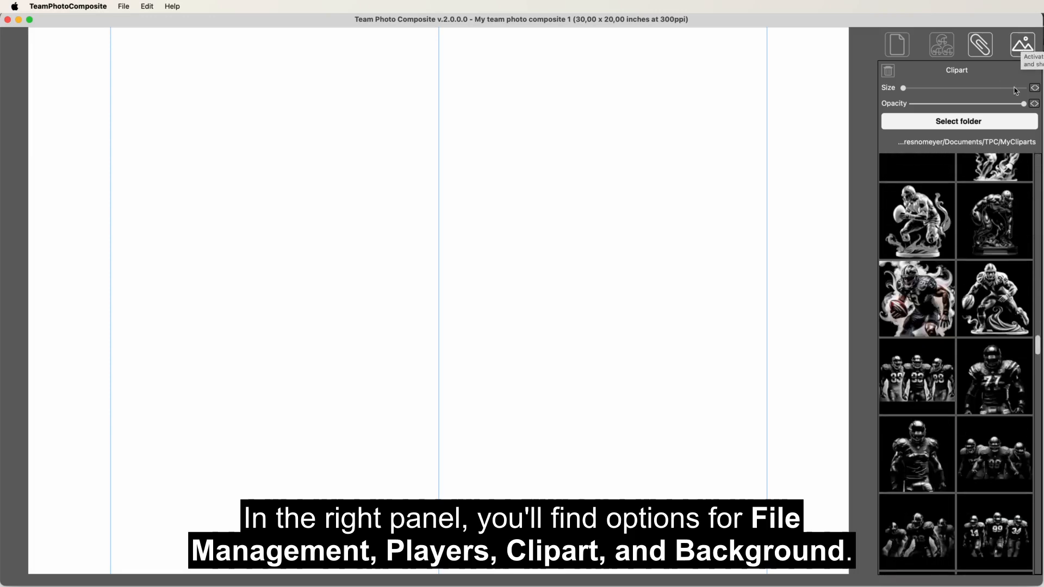
pyautogui.click(1021, 44)
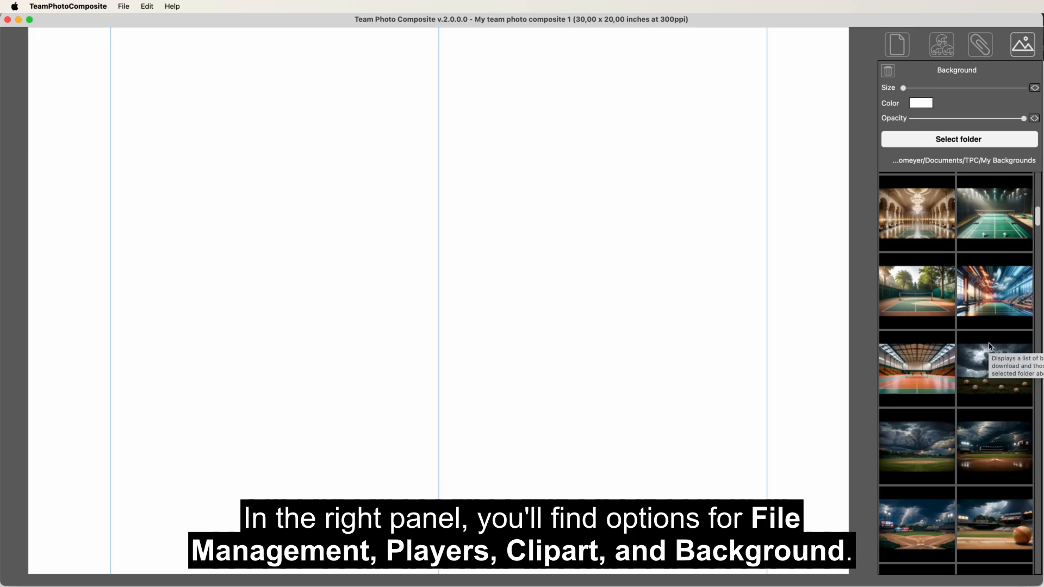
pyautogui.moveTo(941, 44)
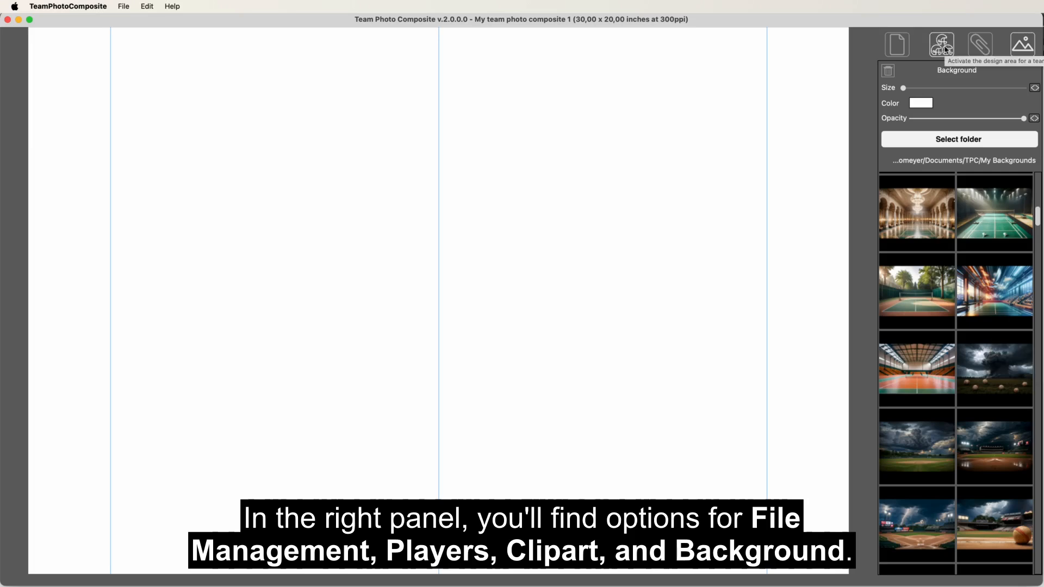
pyautogui.click(940, 44)
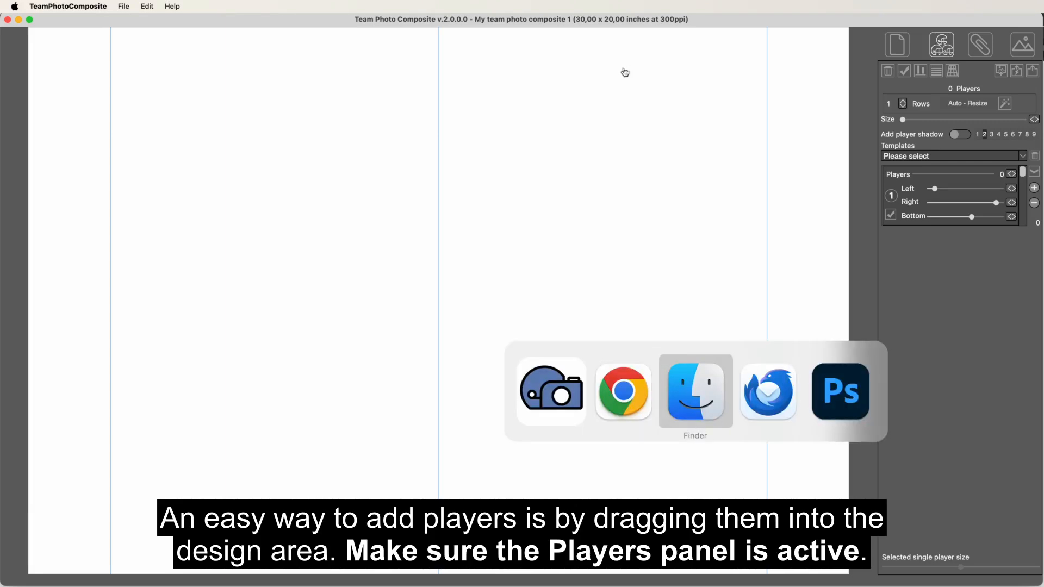
# - In Finder, open Sample GotPhoto > Files to reach the player photos
pyautogui.click(694, 391)
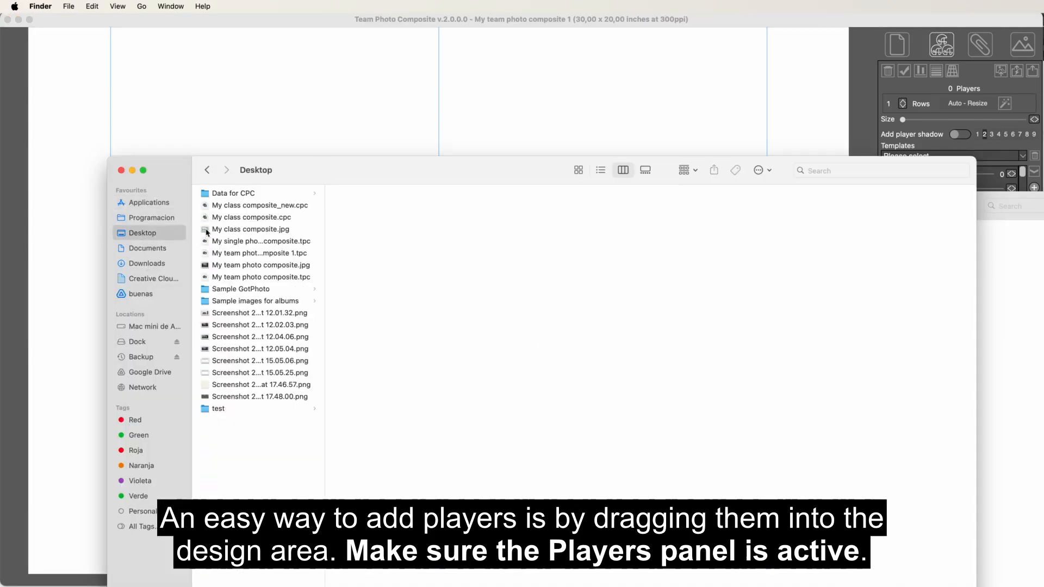
pyautogui.click(241, 289)
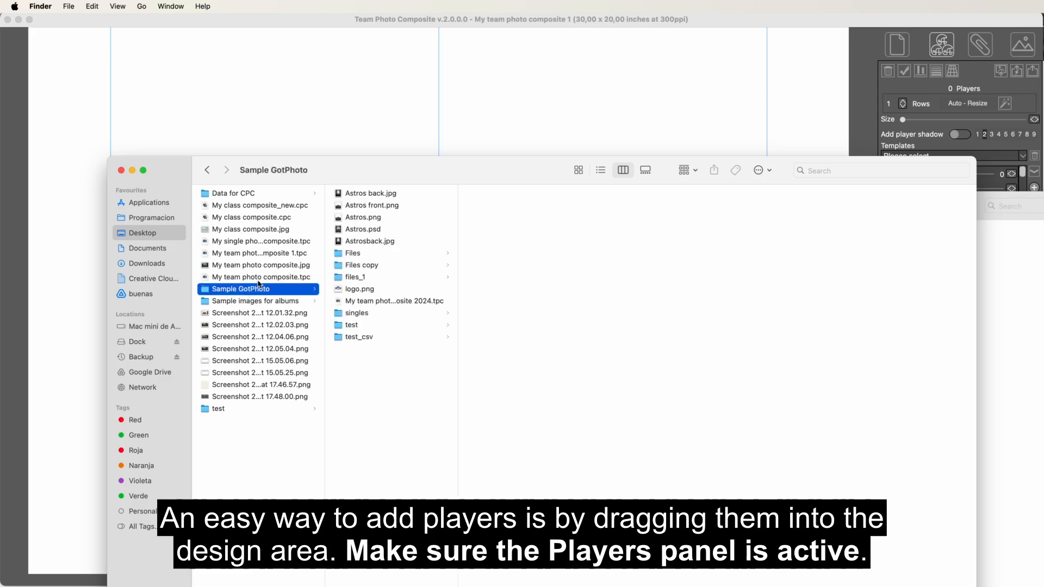
pyautogui.click(353, 253)
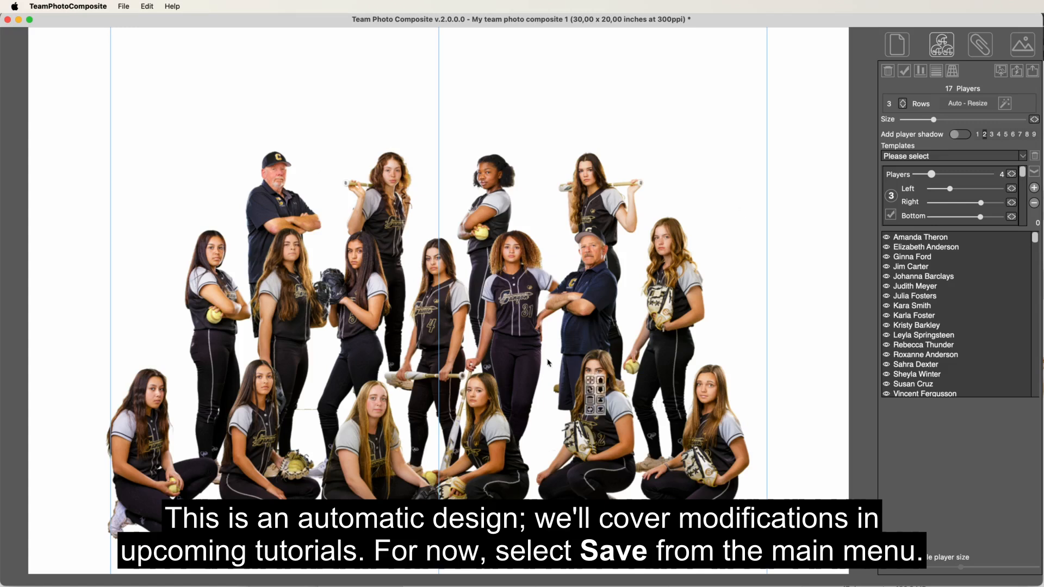
# - Save the 17-player team composite via File > Save and show file management
pyautogui.click(122, 6)
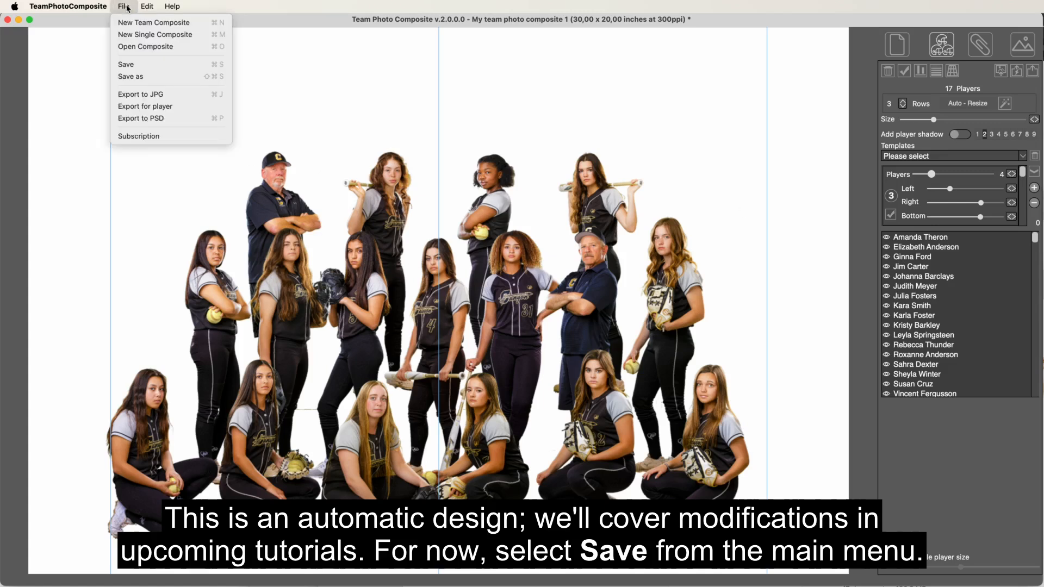
pyautogui.moveTo(125, 64)
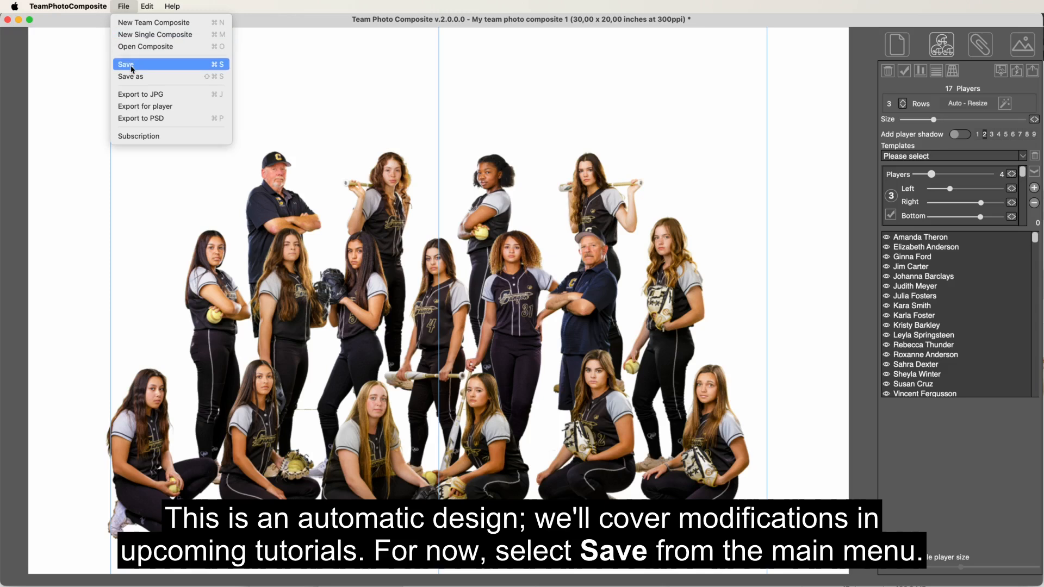
pyautogui.click(125, 64)
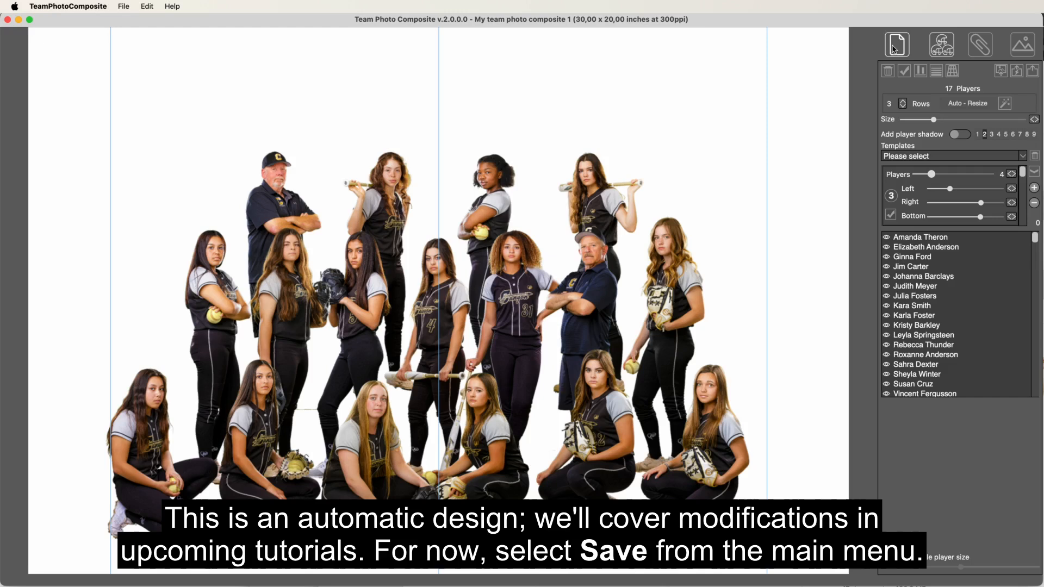
pyautogui.click(896, 44)
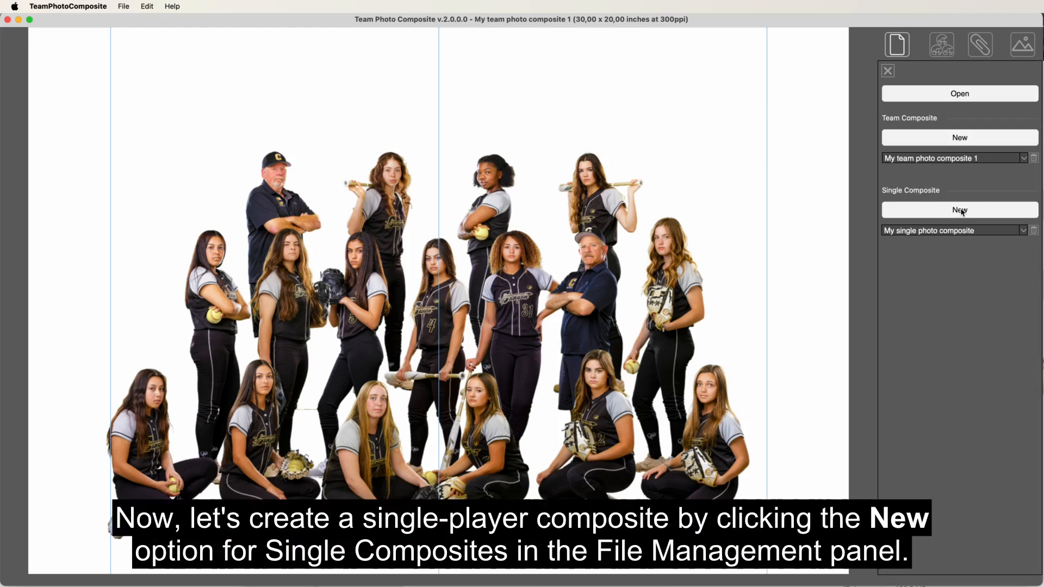
# - Start a single composite sized 9 × 11 inches at 300 ppi
pyautogui.click(958, 210)
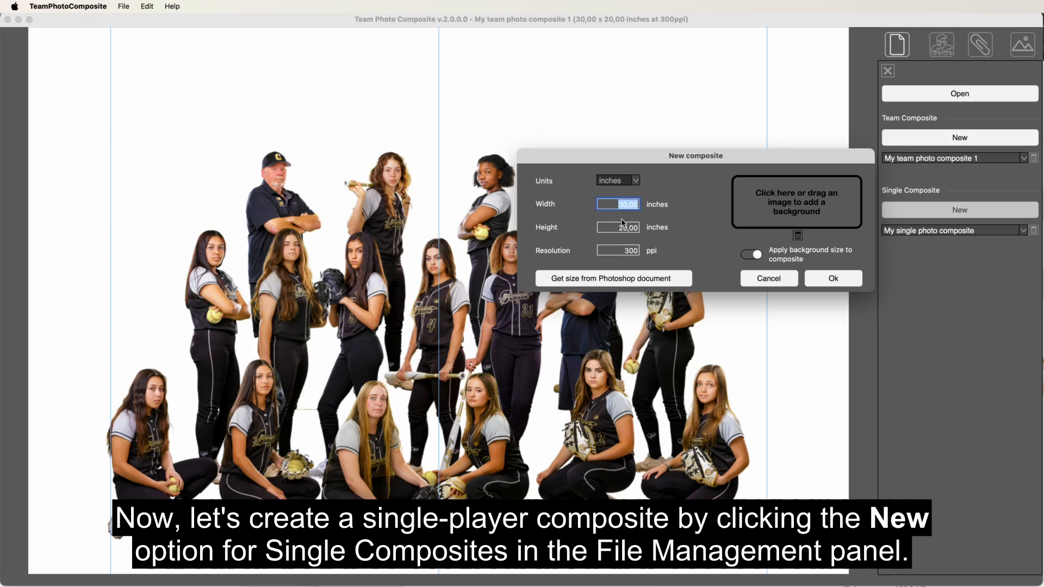
pyautogui.write('11')
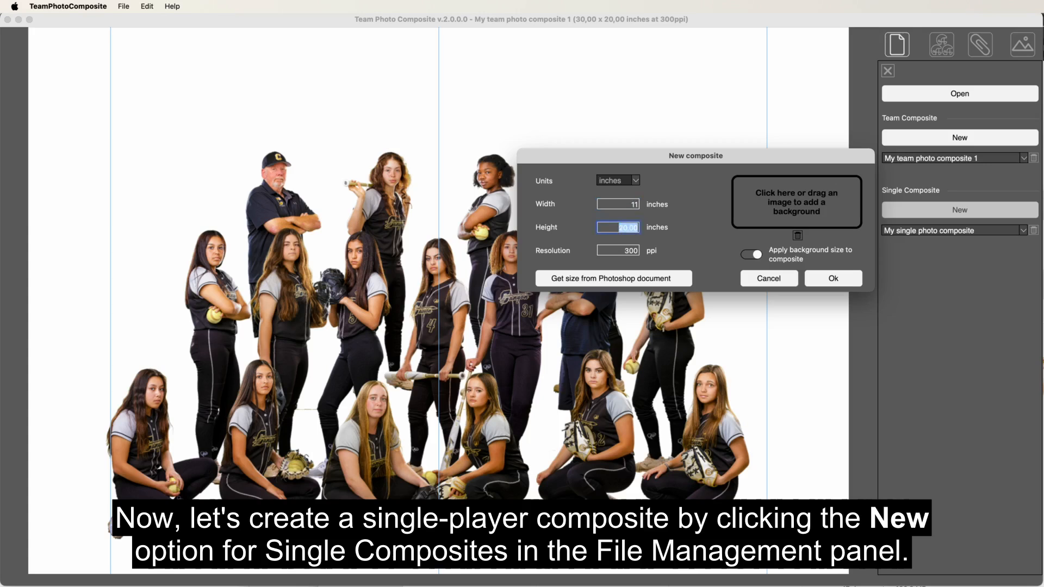
pyautogui.click(617, 204)
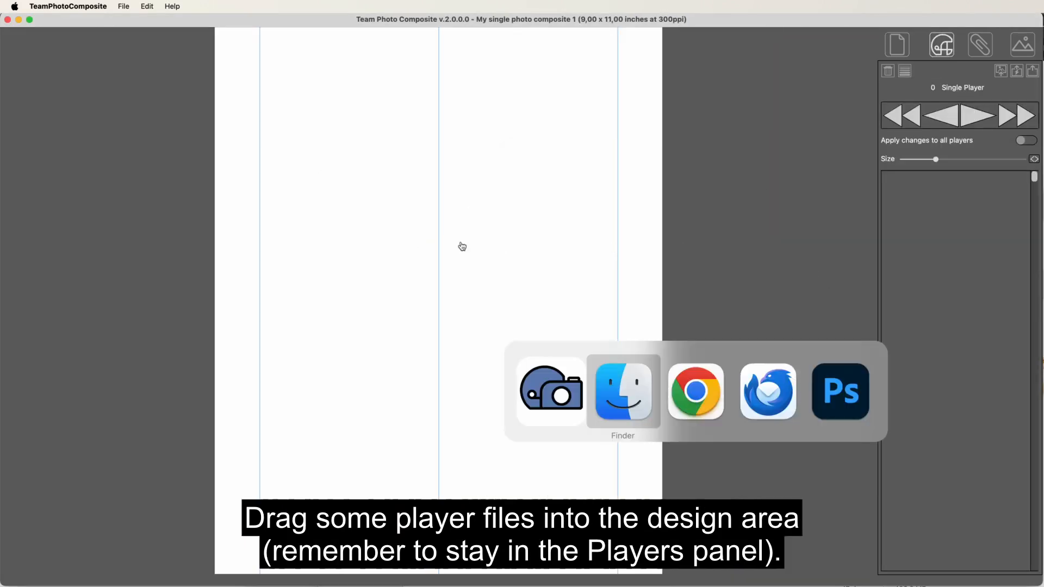
# - Switch to Finder and select the first player photo in Files
pyautogui.click(622, 391)
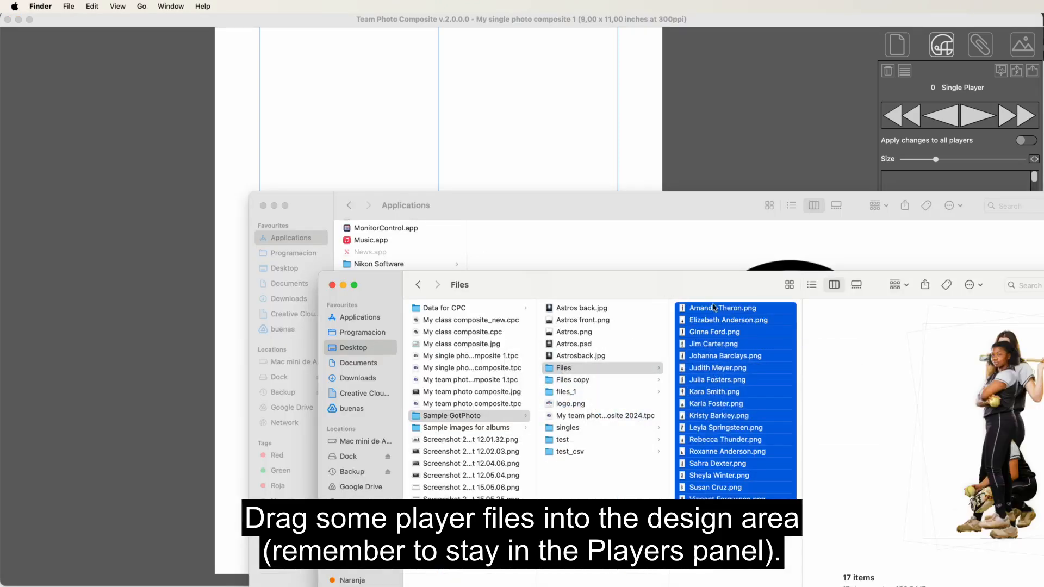
pyautogui.click(723, 307)
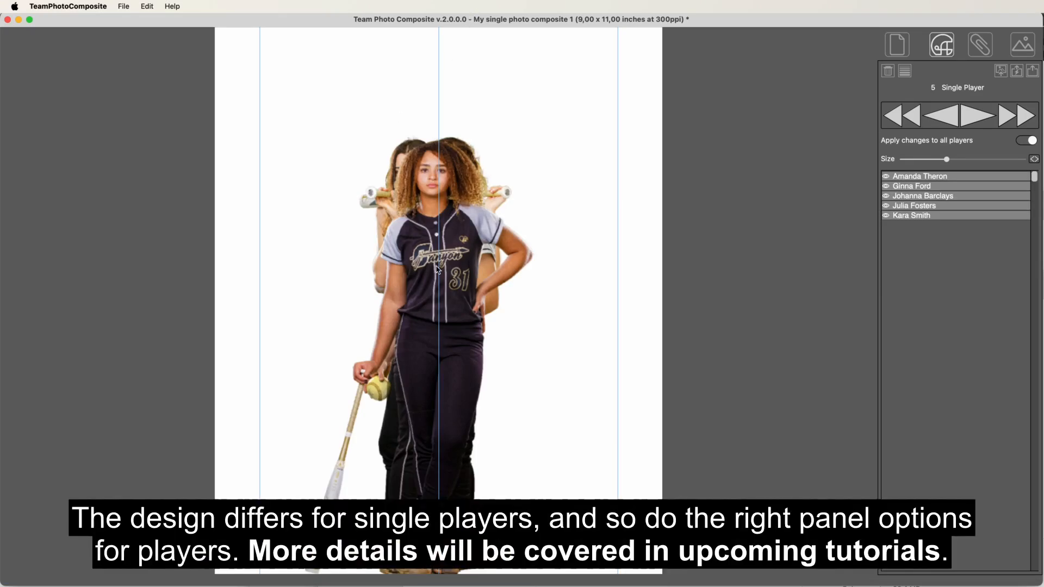
pyautogui.moveTo(125, 9)
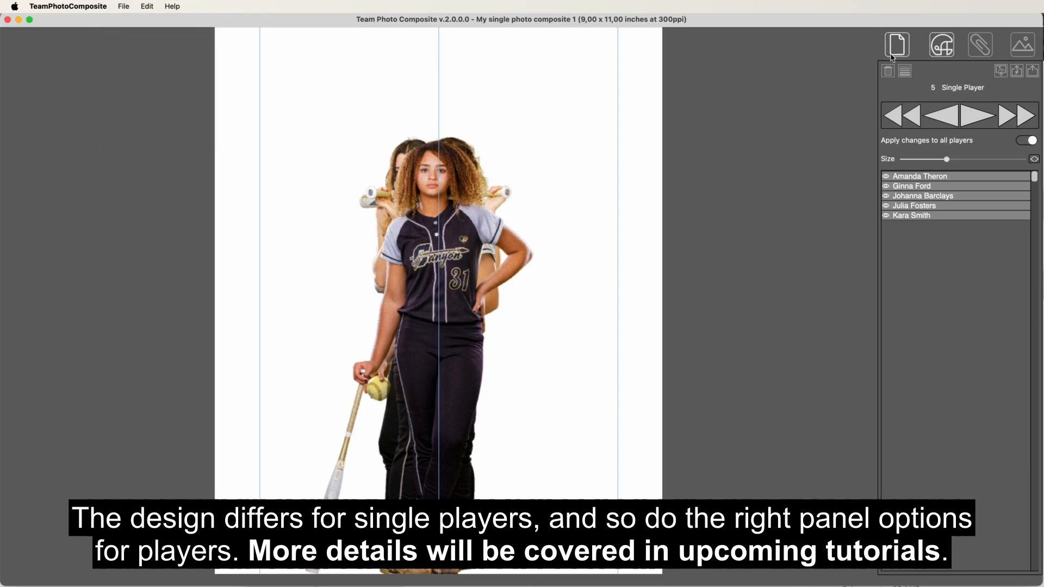
# - Show the File Management panel listing the recent single composites
pyautogui.click(896, 44)
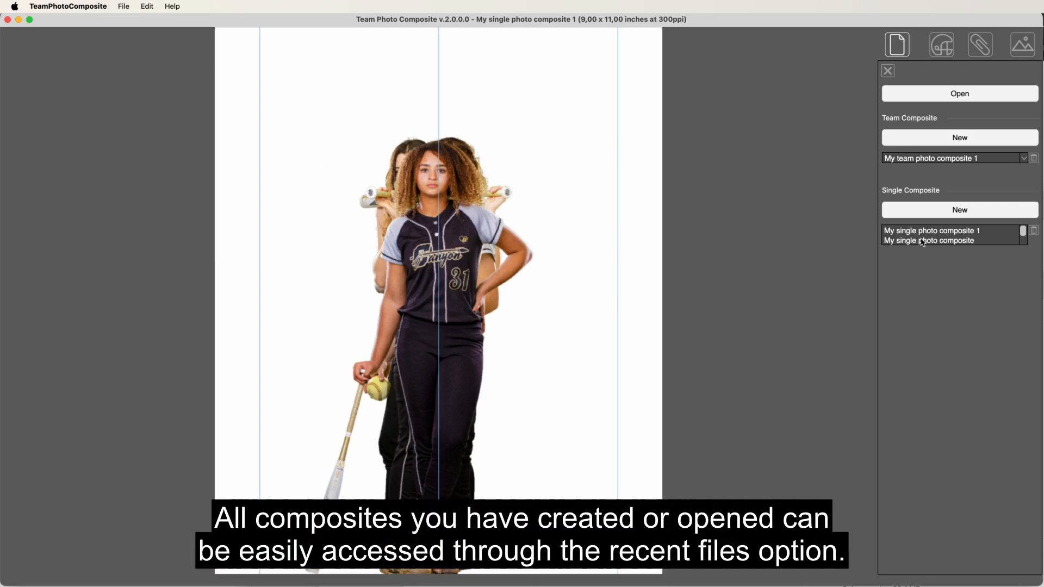
pyautogui.click(959, 229)
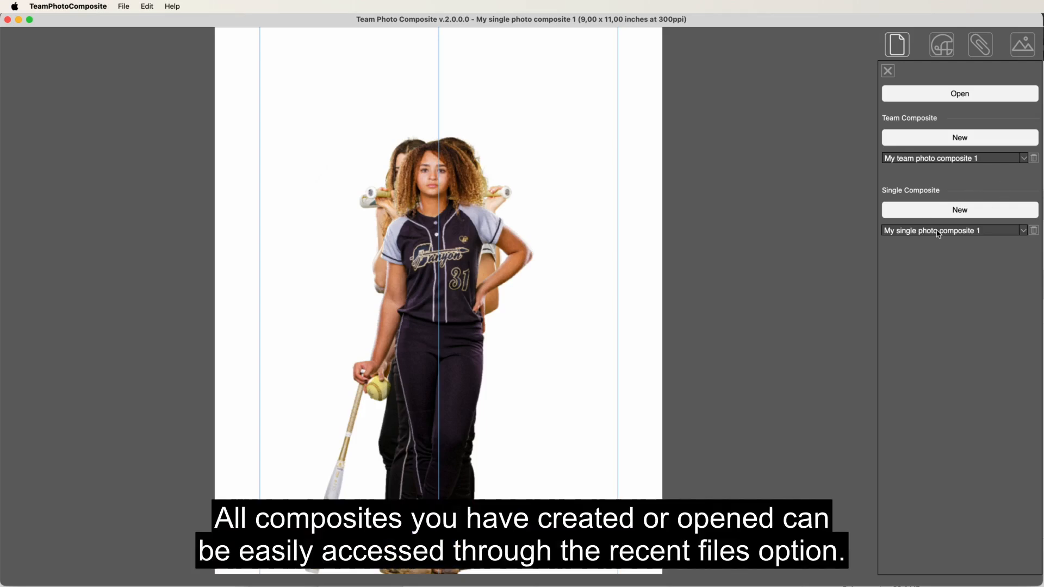